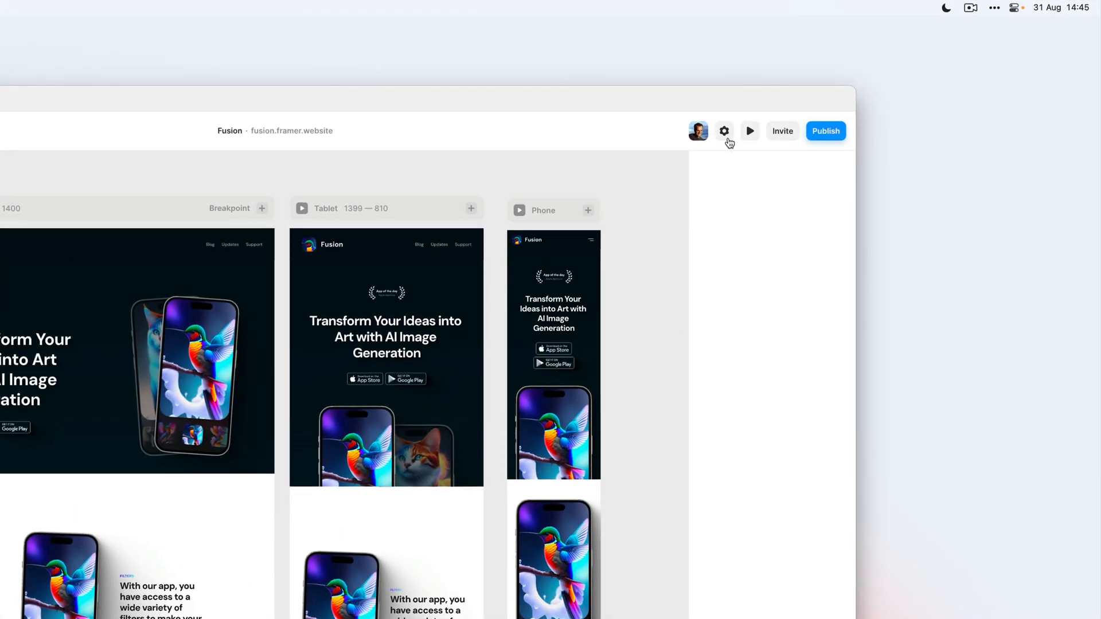
Open the Fusion site's Staging & Versions settings page
left_click(724, 131)
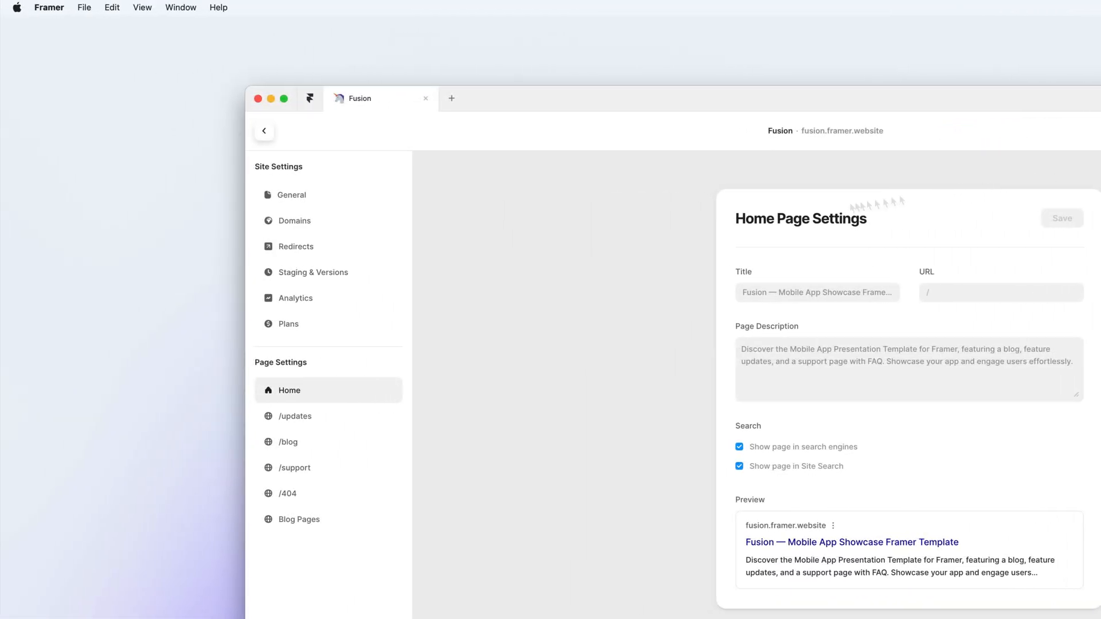
left_click(312, 272)
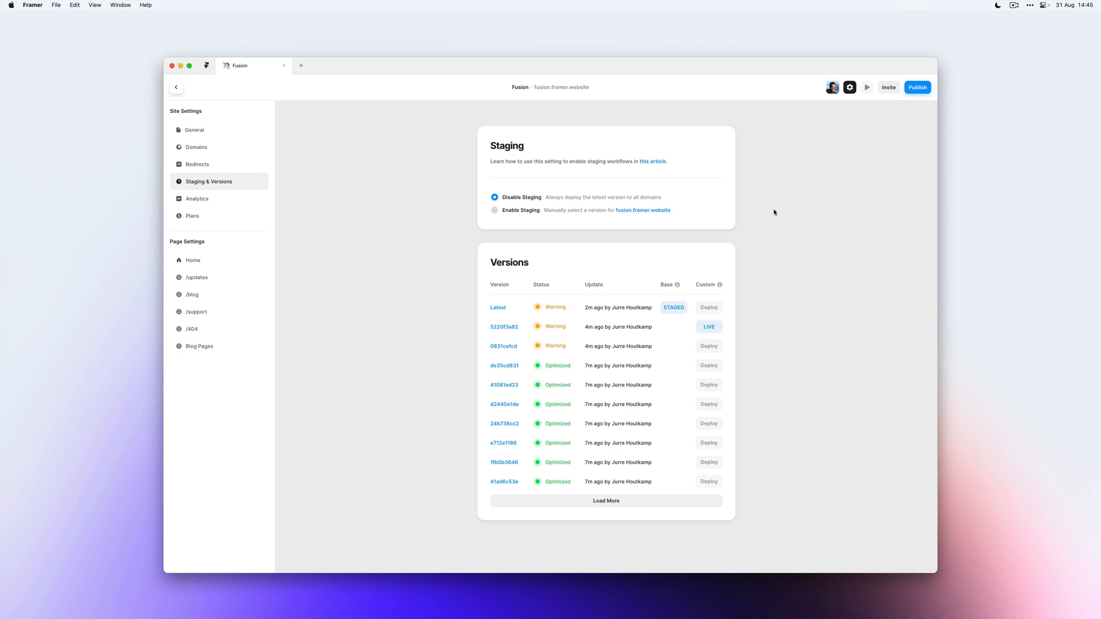
mouse_move(497, 307)
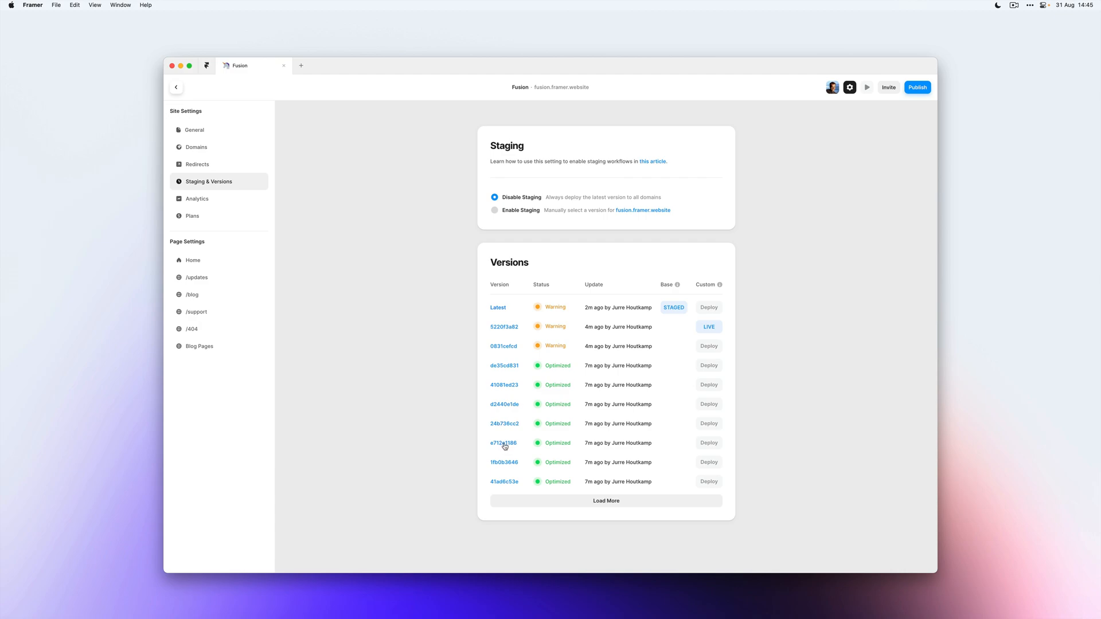
left_click(504, 444)
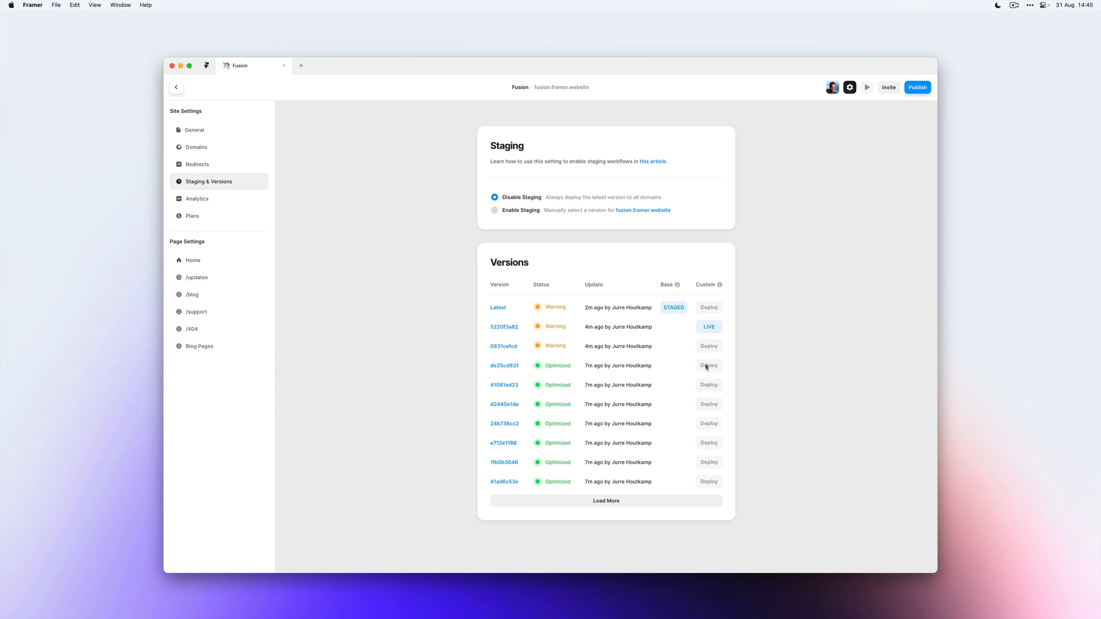
mouse_move(706, 351)
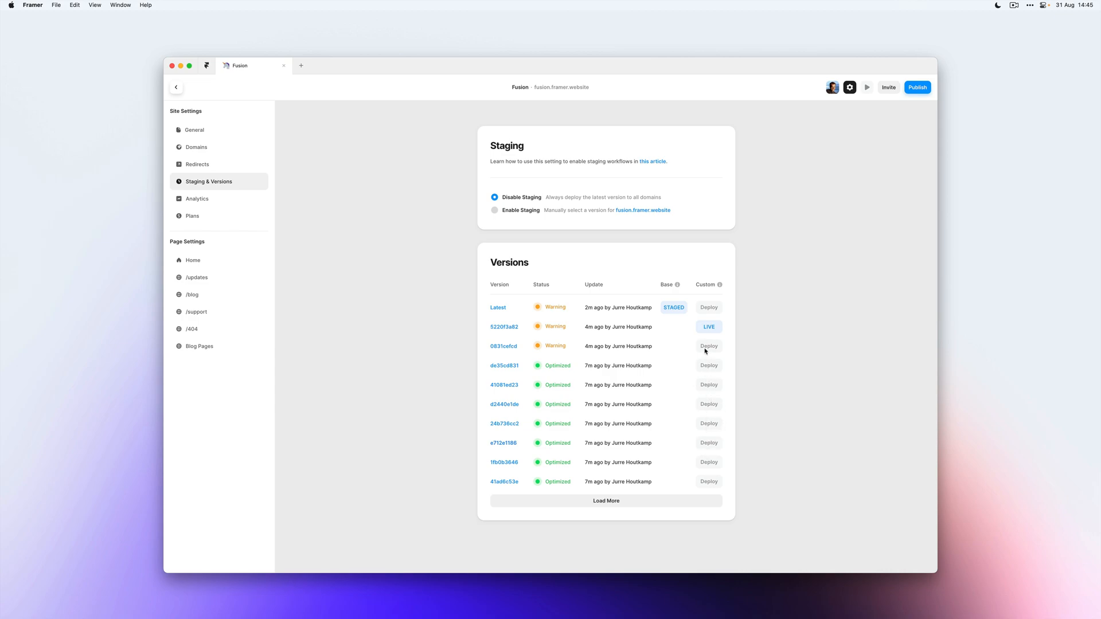
mouse_move(709, 441)
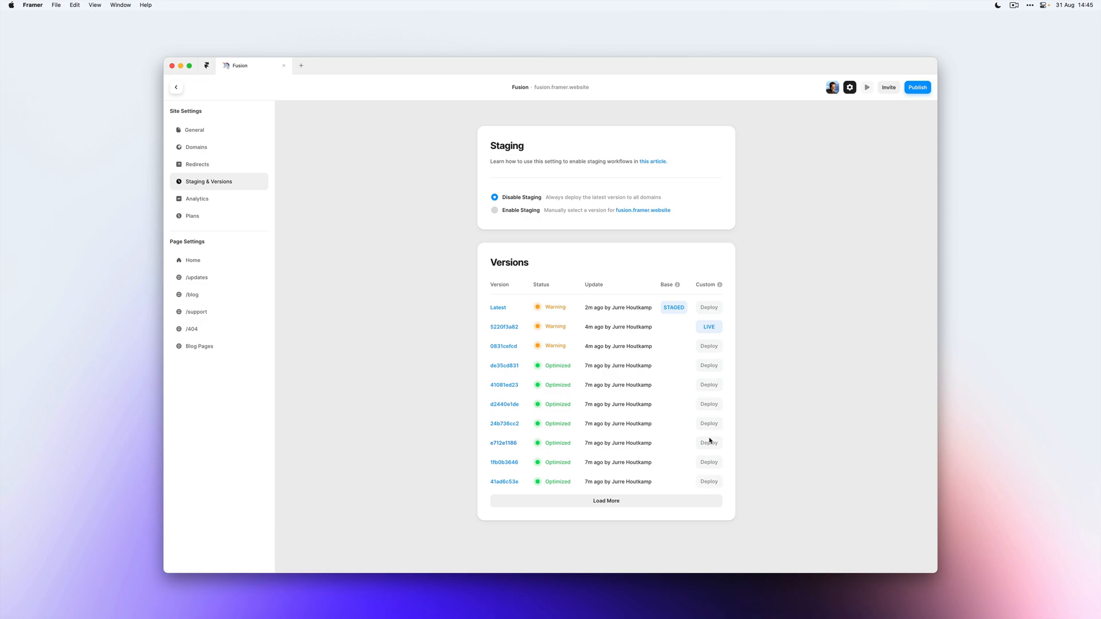
mouse_move(511, 212)
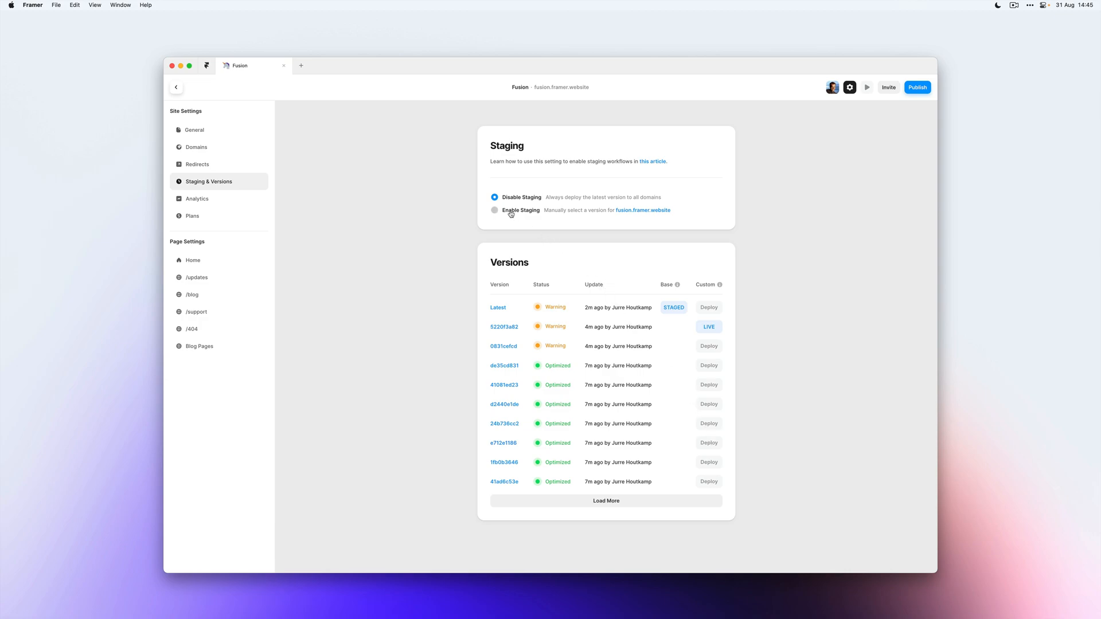
Enable staging and deploy version e712e1186 to the custom domain
left_click(494, 210)
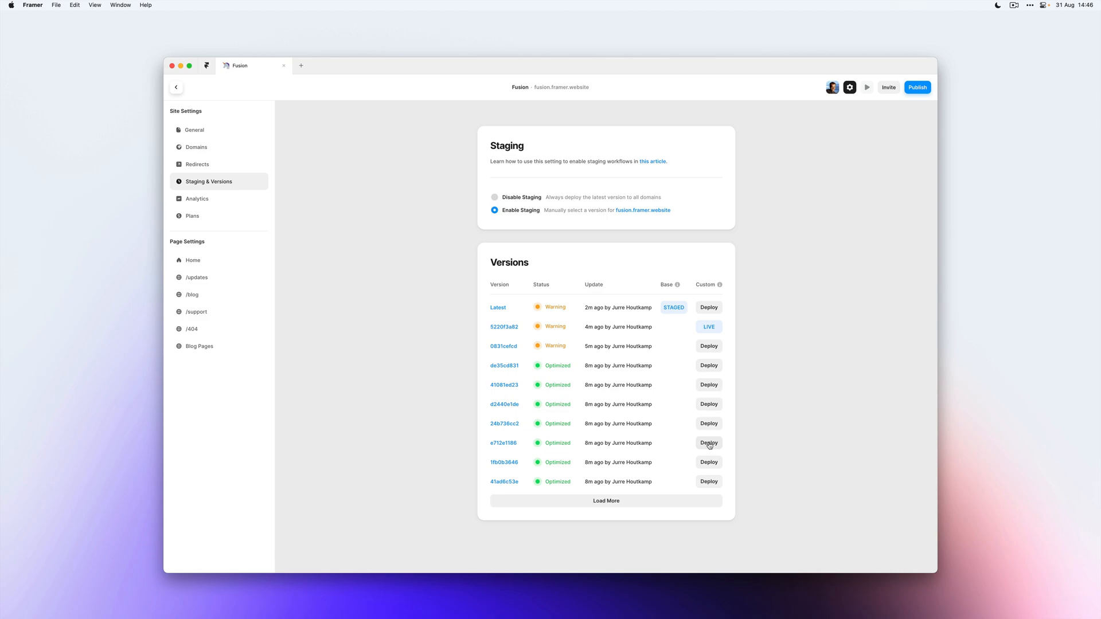
left_click(709, 443)
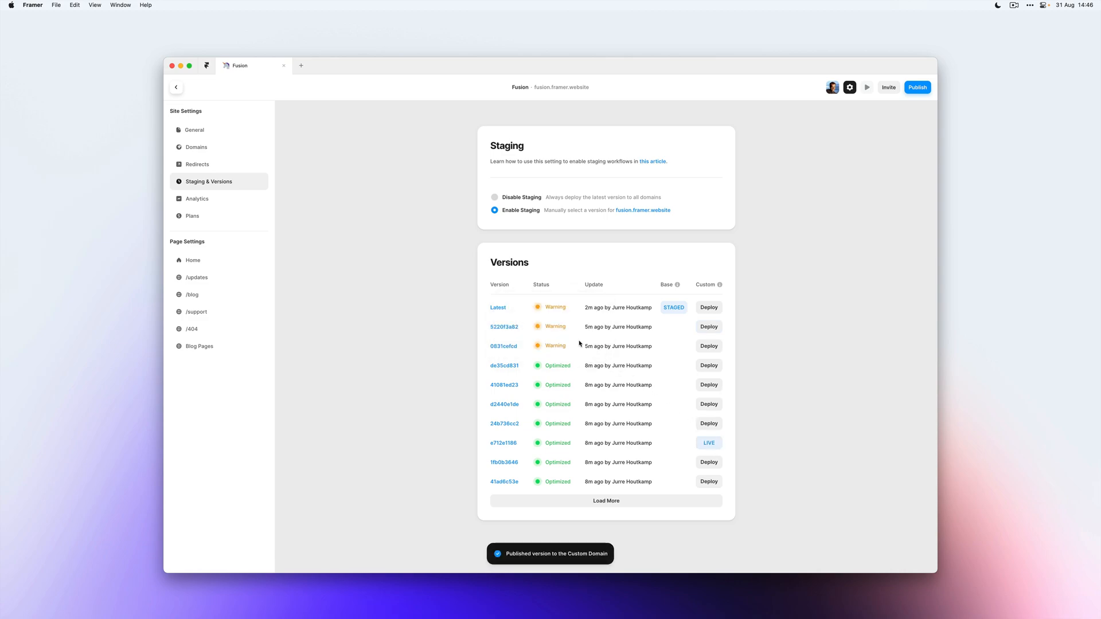
mouse_move(651, 450)
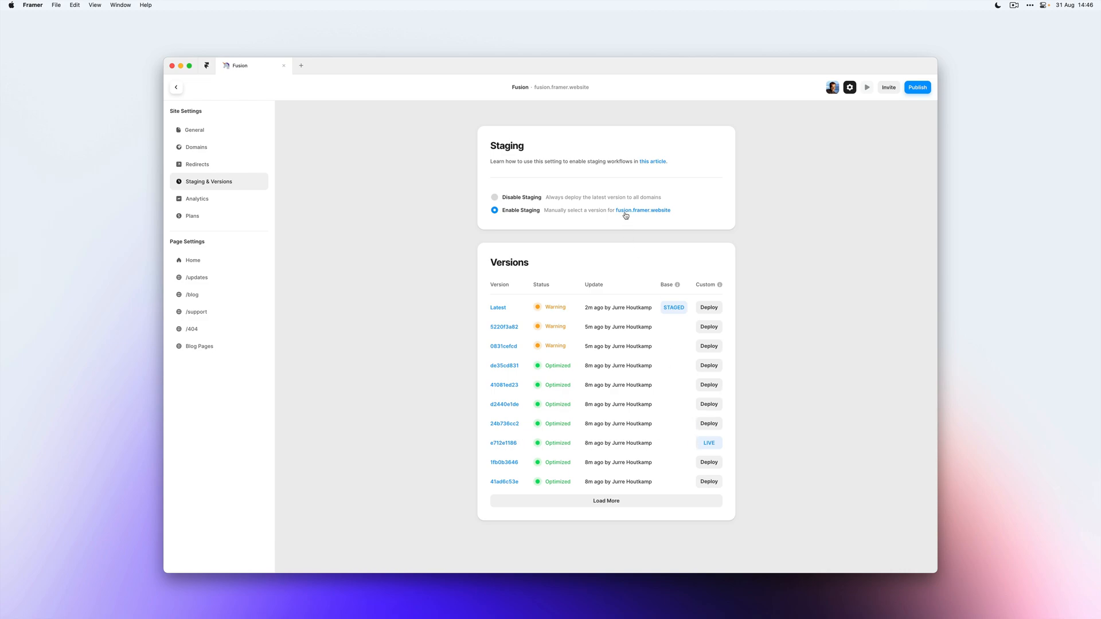
mouse_move(642, 213)
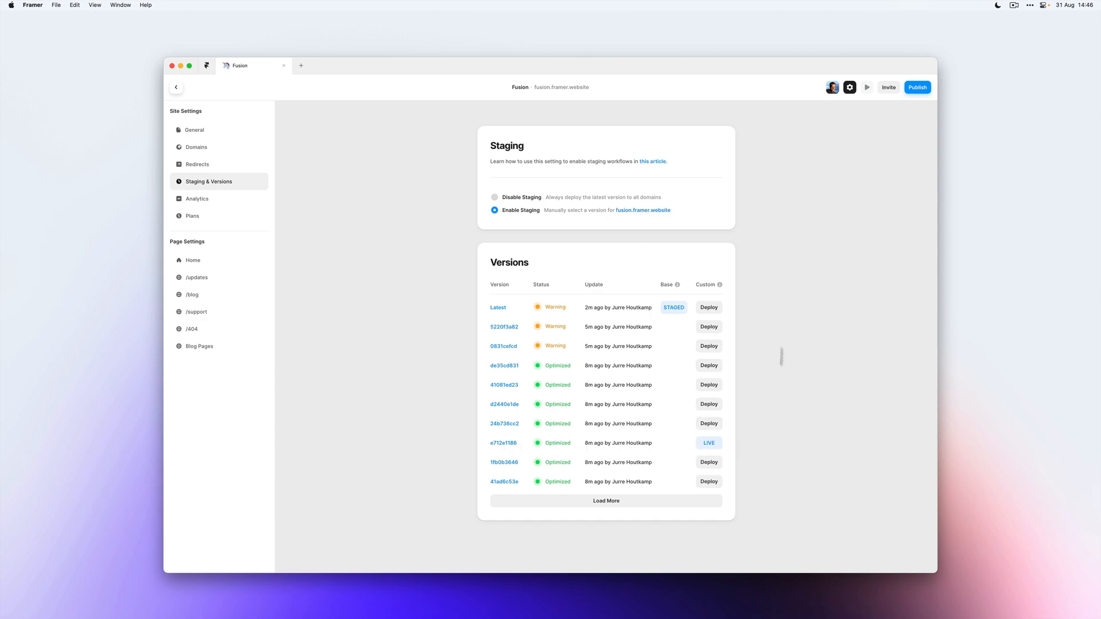
mouse_move(644, 214)
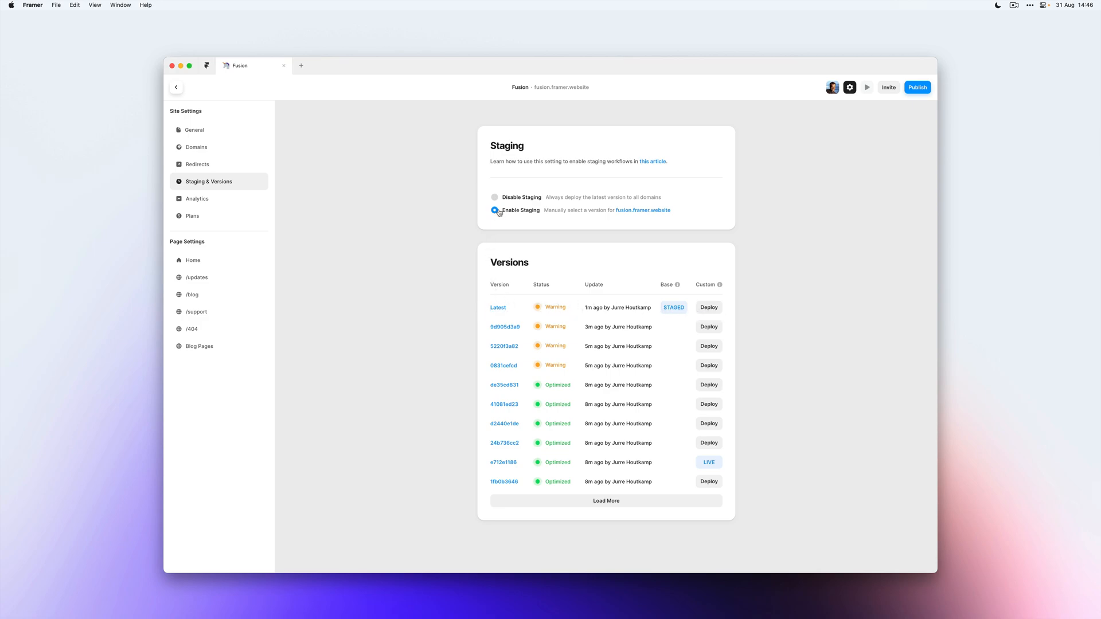
Publish the latest version live to the custom domain
left_click(495, 210)
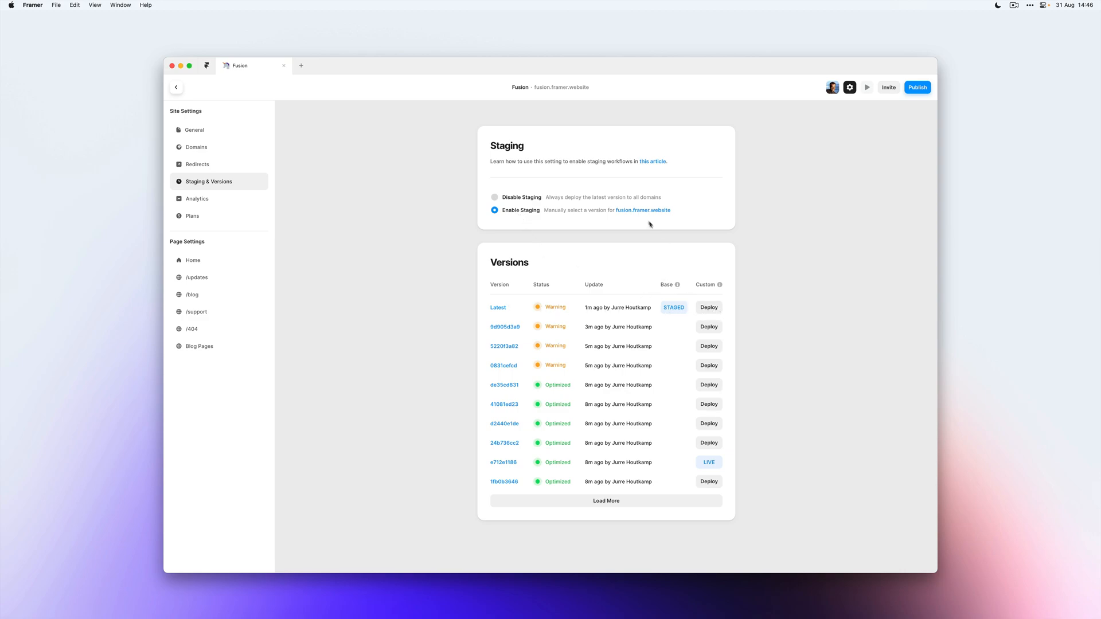
left_click(709, 325)
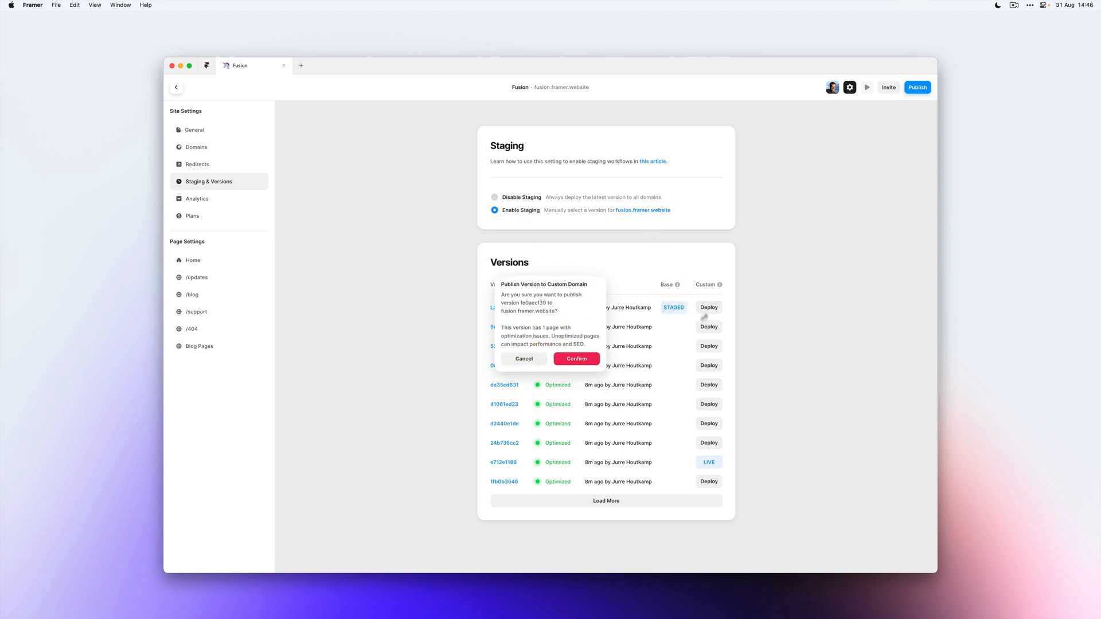
left_click(575, 359)
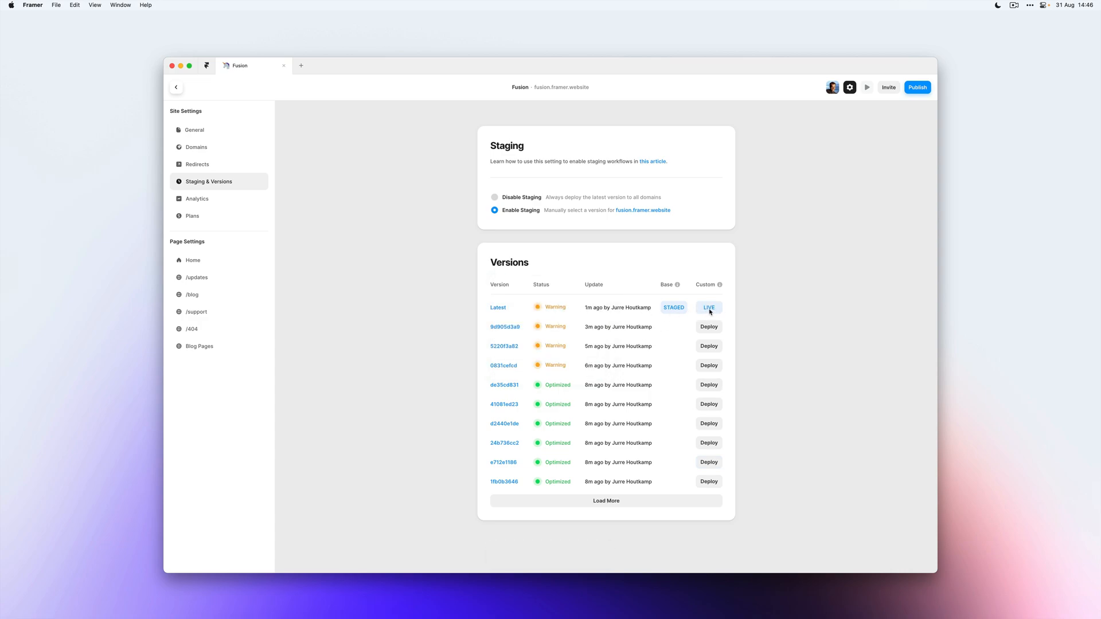
mouse_move(532, 223)
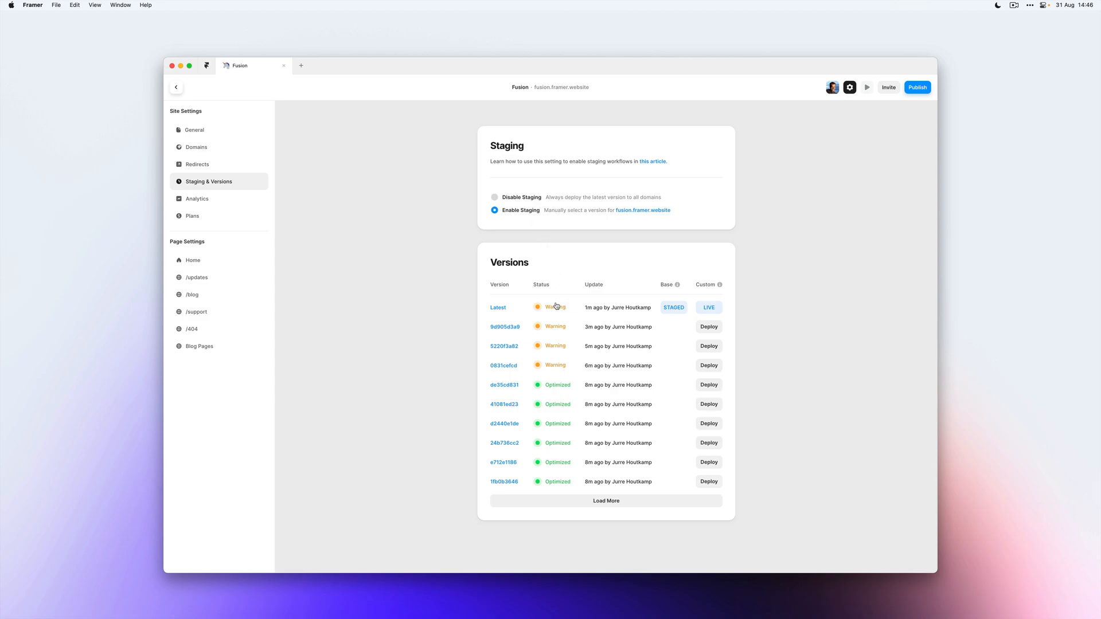
mouse_move(554, 295)
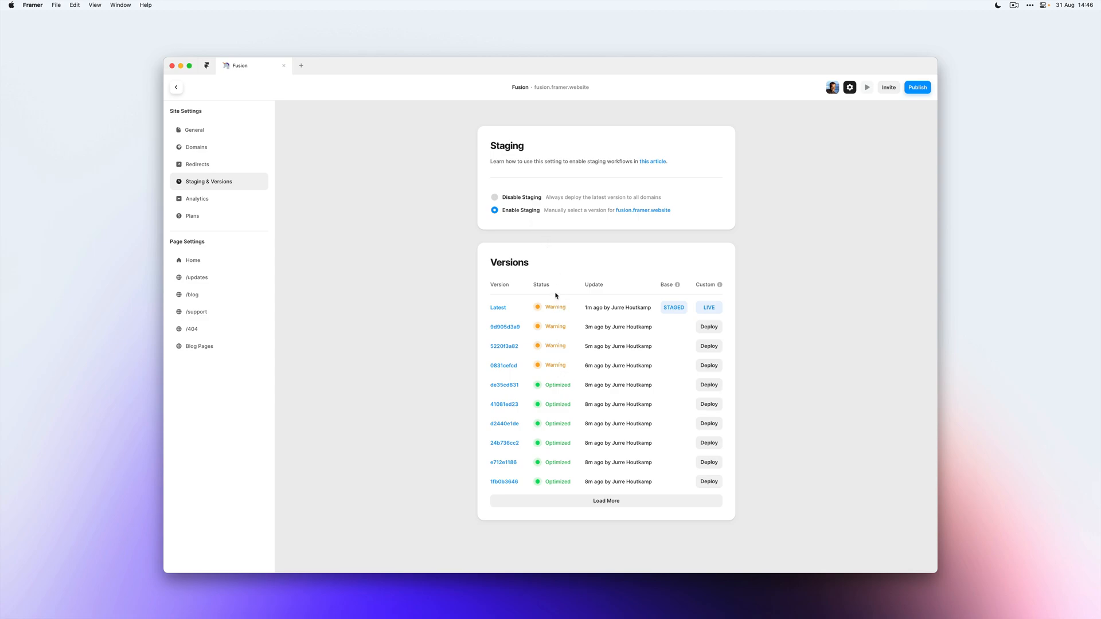
mouse_move(516, 303)
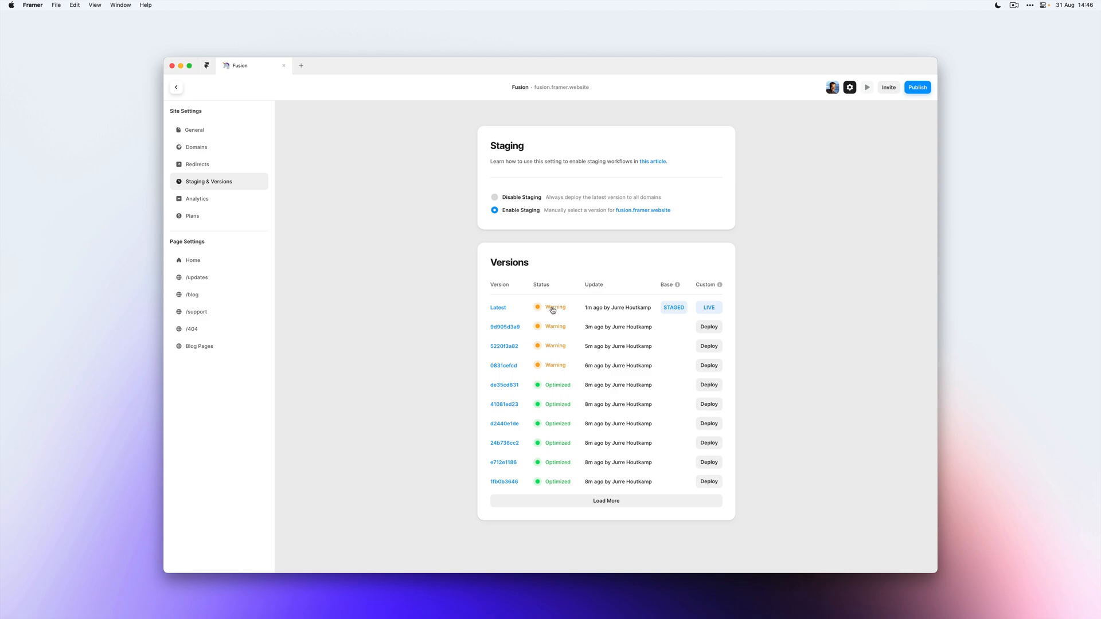
Download the latest version's optimization errors report as errors.txt into Downloads
left_click(554, 308)
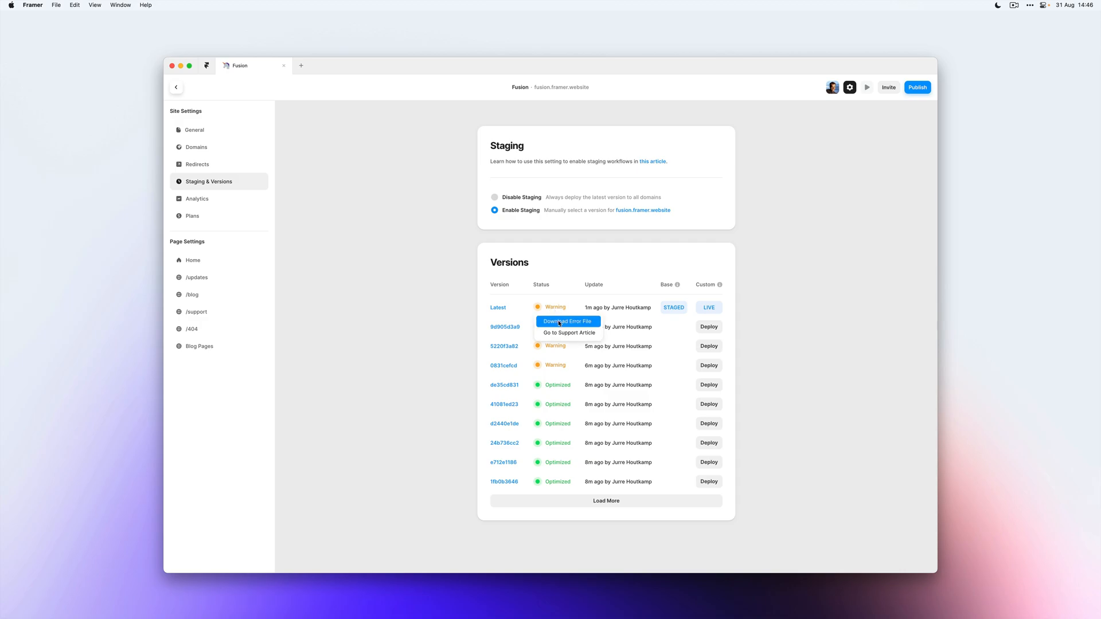
left_click(567, 322)
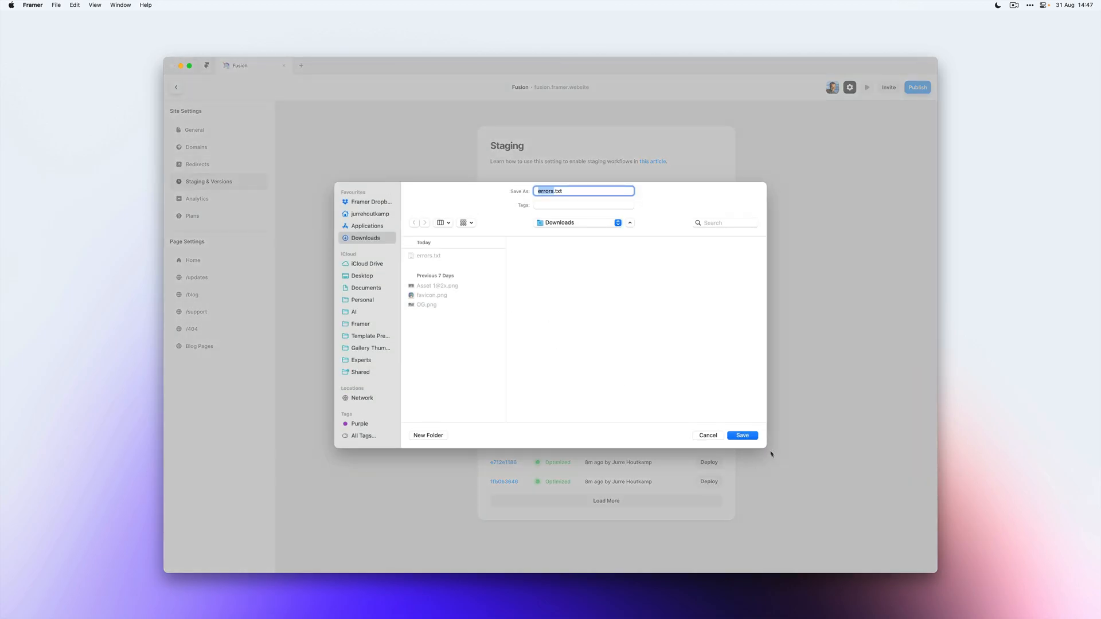
left_click(741, 435)
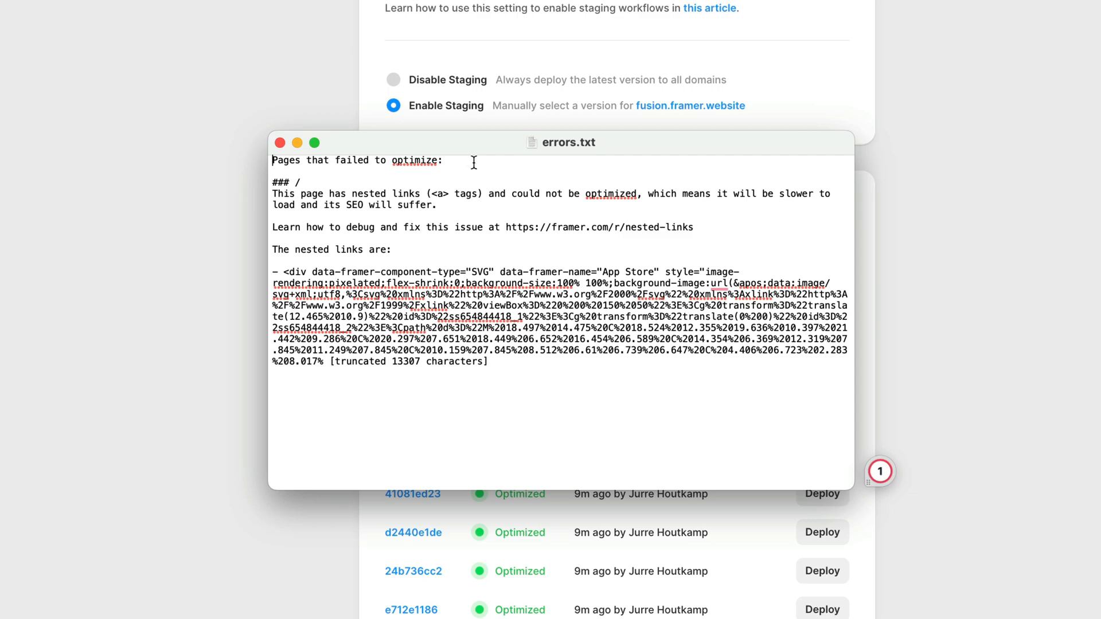
mouse_move(332, 191)
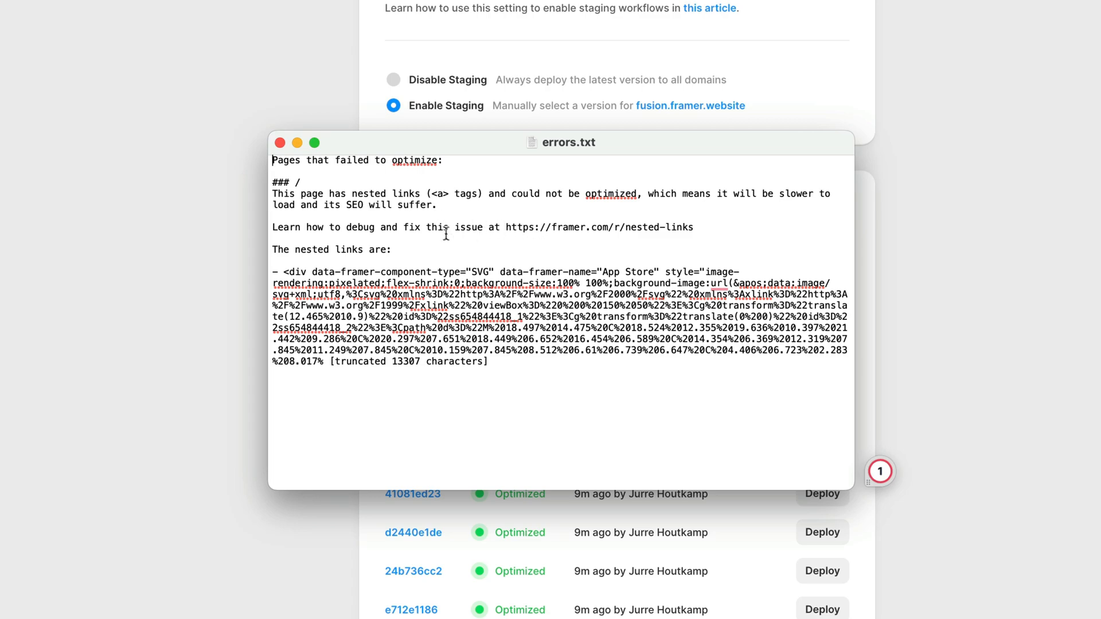
mouse_move(325, 190)
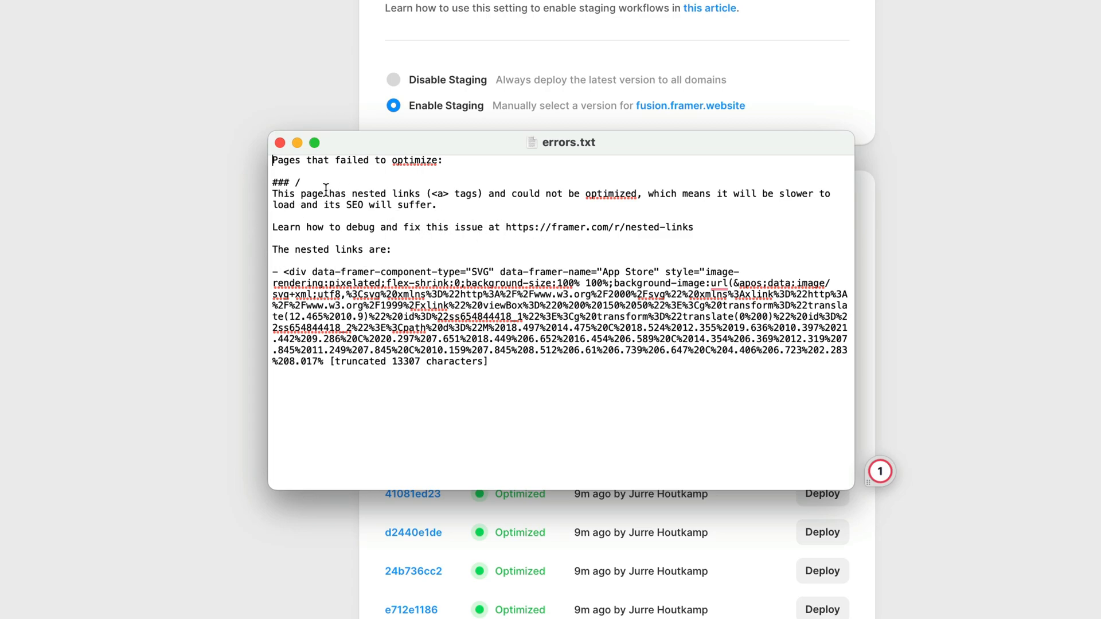
mouse_move(307, 184)
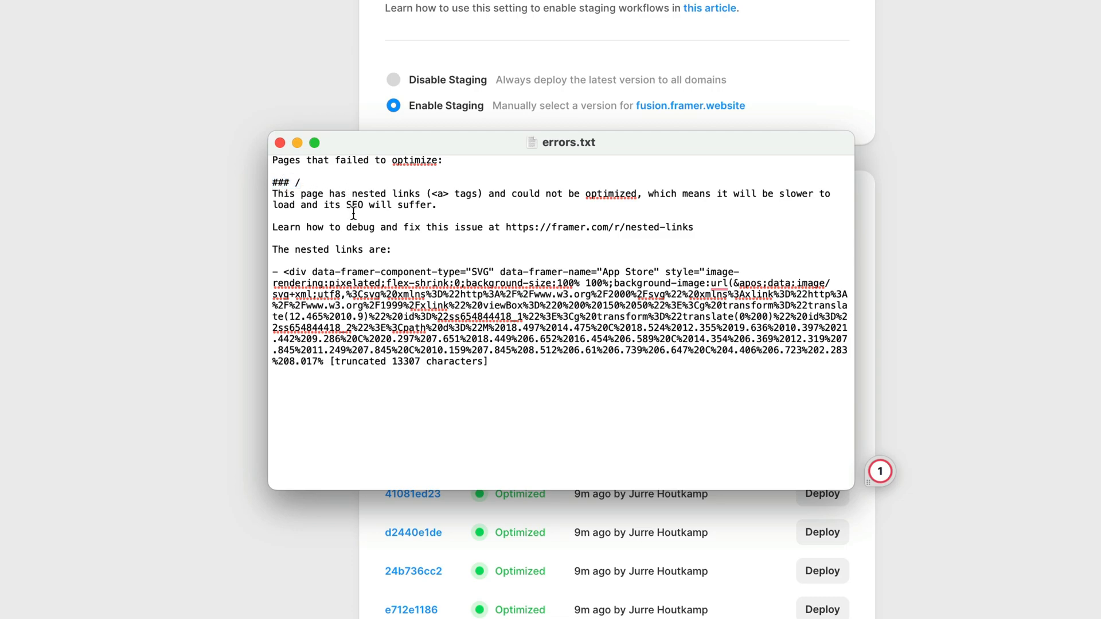
mouse_move(698, 228)
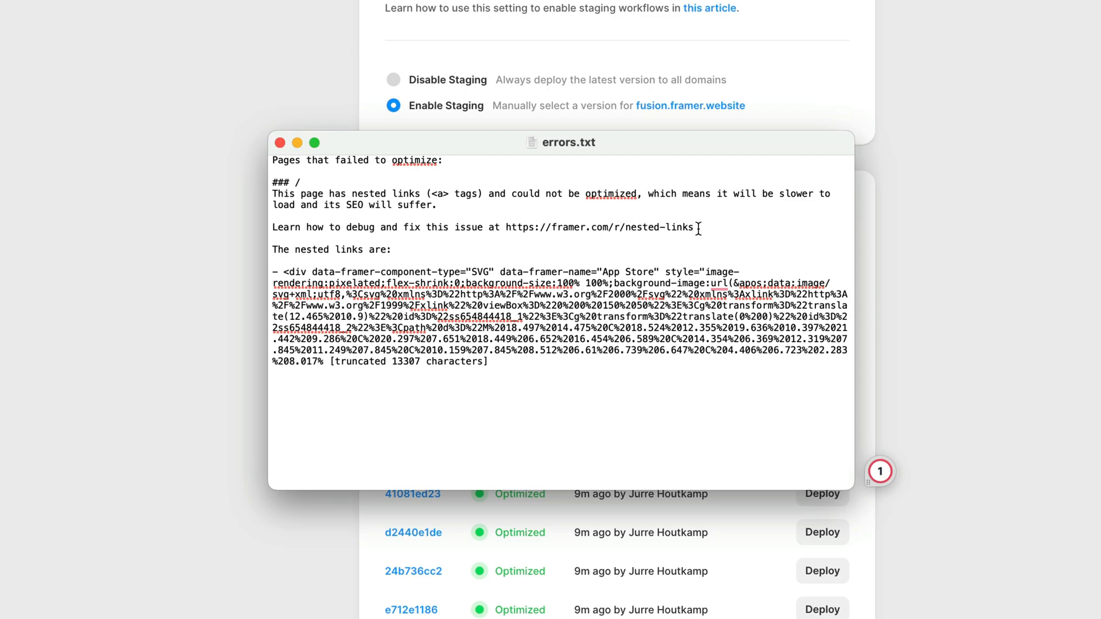
Open errors.txt and review the nested-links error on the / page's App Store SVG
double_click(599, 227)
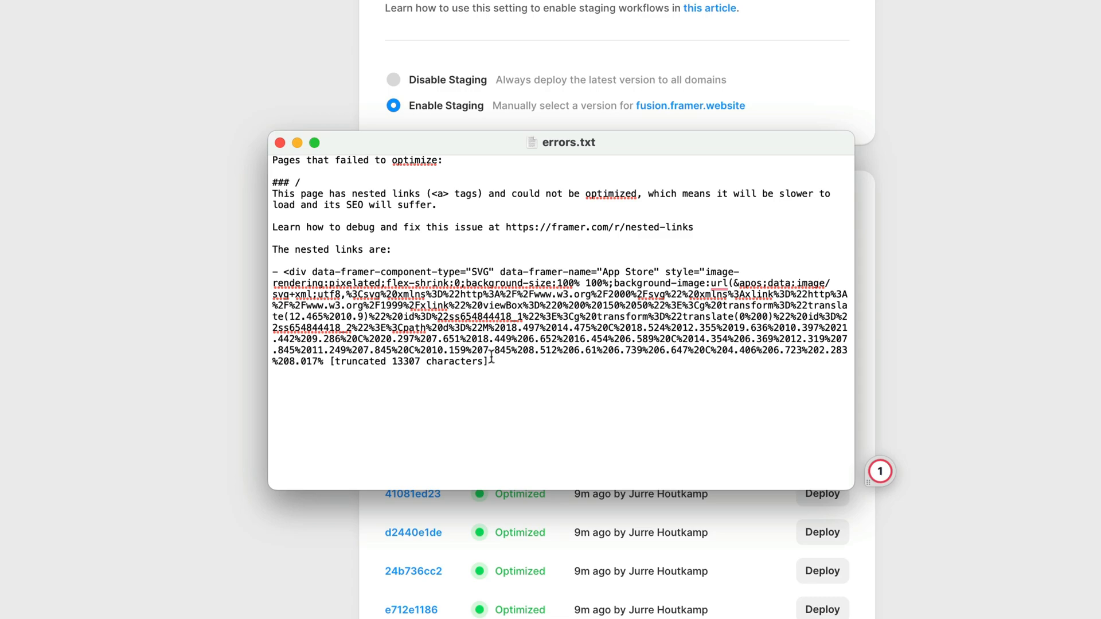
left_click_drag(274, 272, 488, 362)
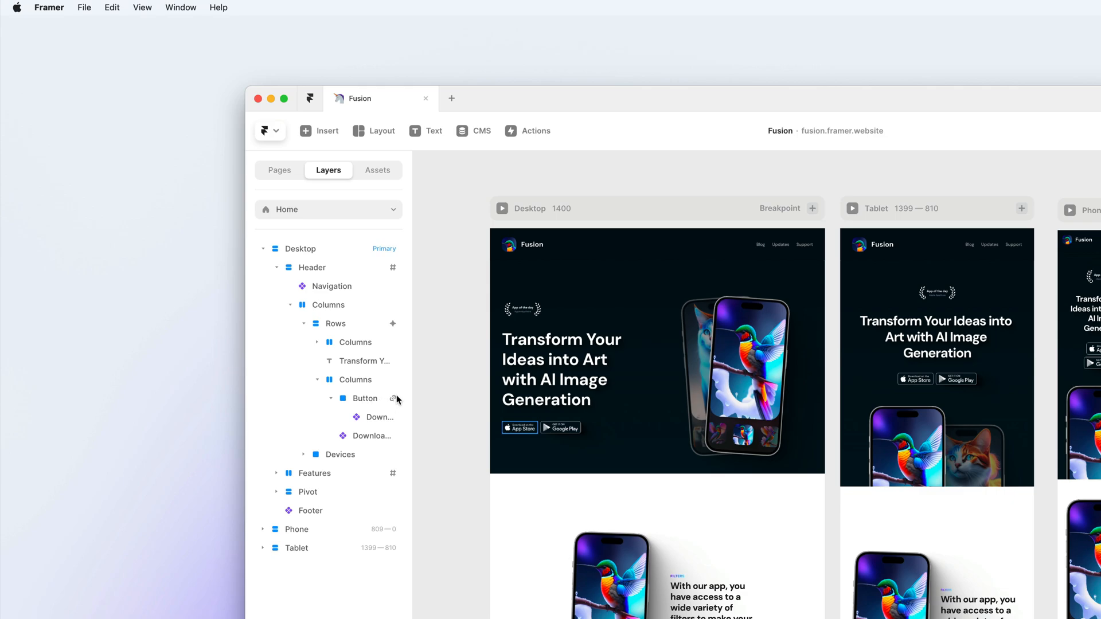
mouse_move(395, 404)
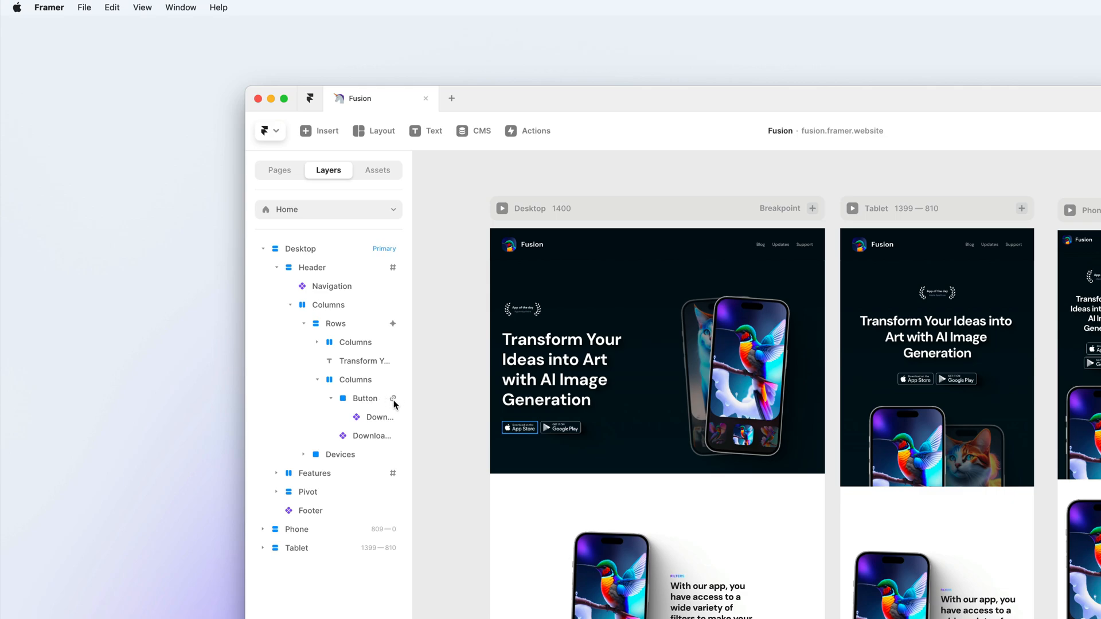
mouse_move(393, 399)
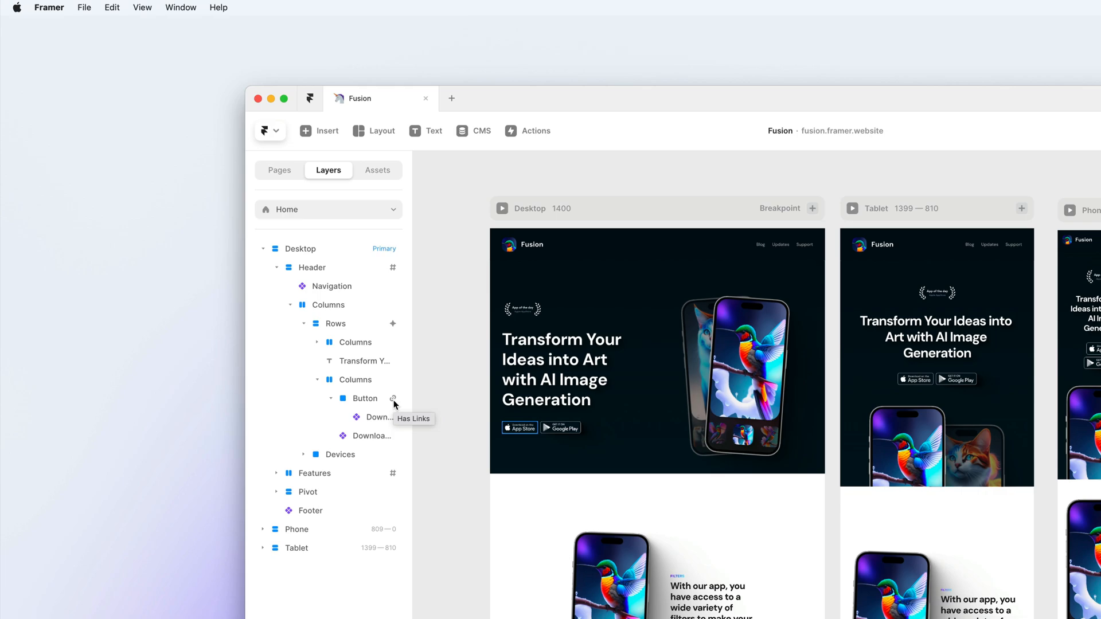
Open the download buttons component to inspect the App Store button's external link
left_click(379, 417)
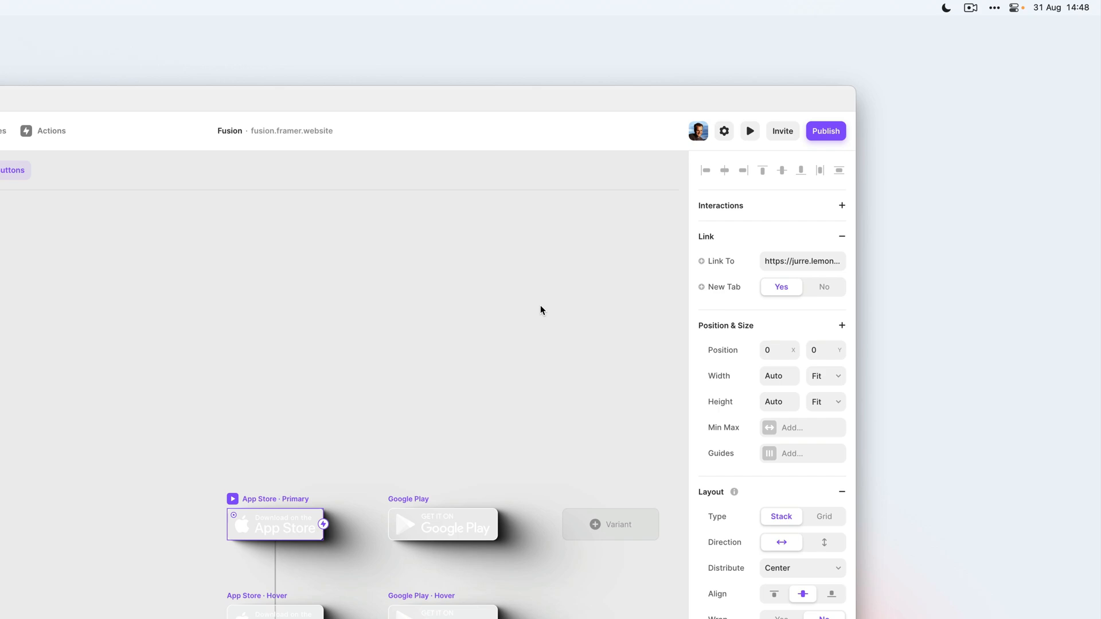
mouse_move(434, 314)
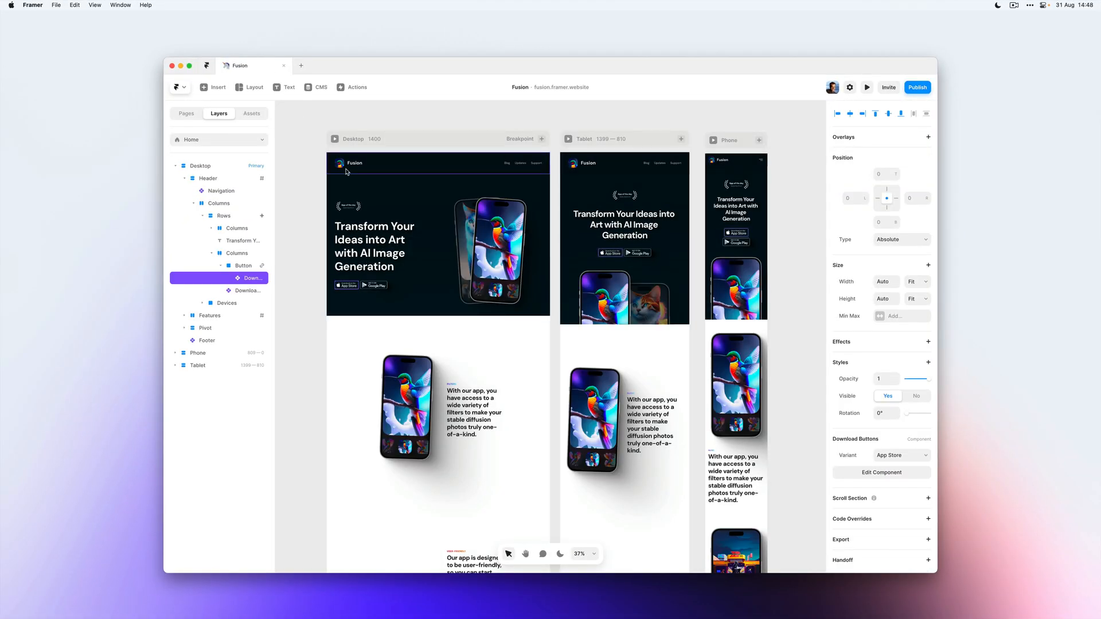
Remove the outer link from the Button layer and show the Home page settings
left_click(243, 266)
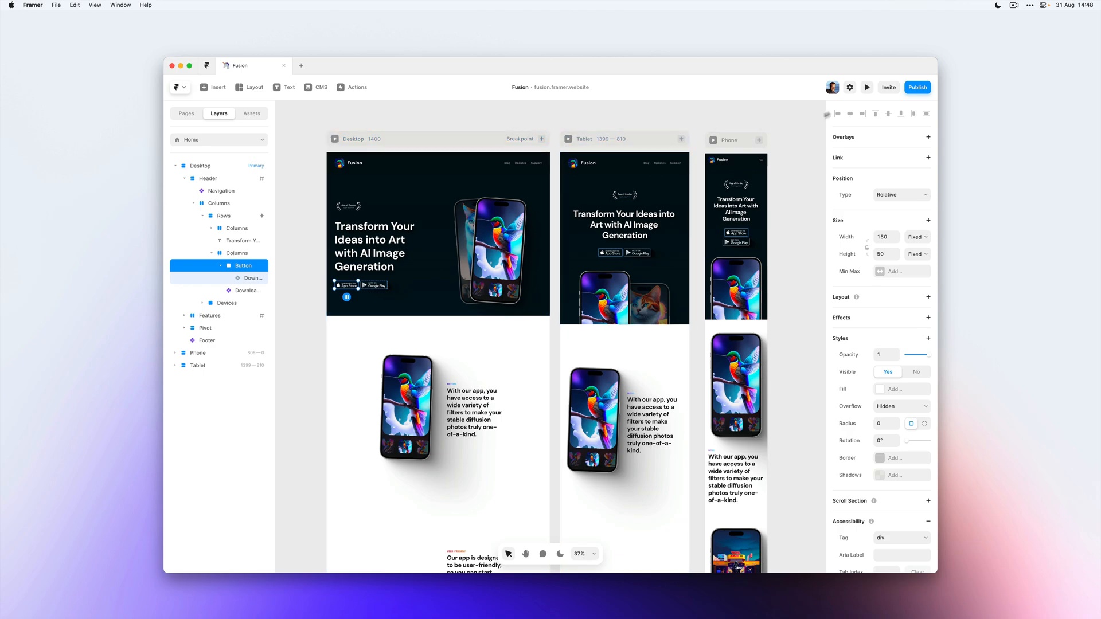
left_click(848, 87)
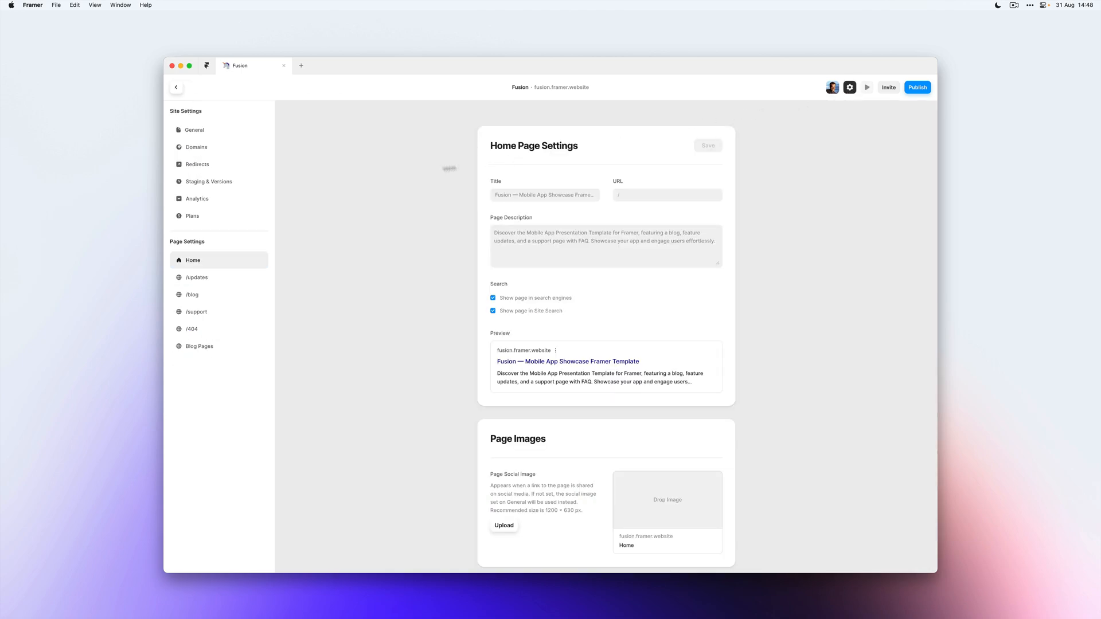
Publish the latest changes to staging and deploy the Latest version to the custom domain
left_click(208, 182)
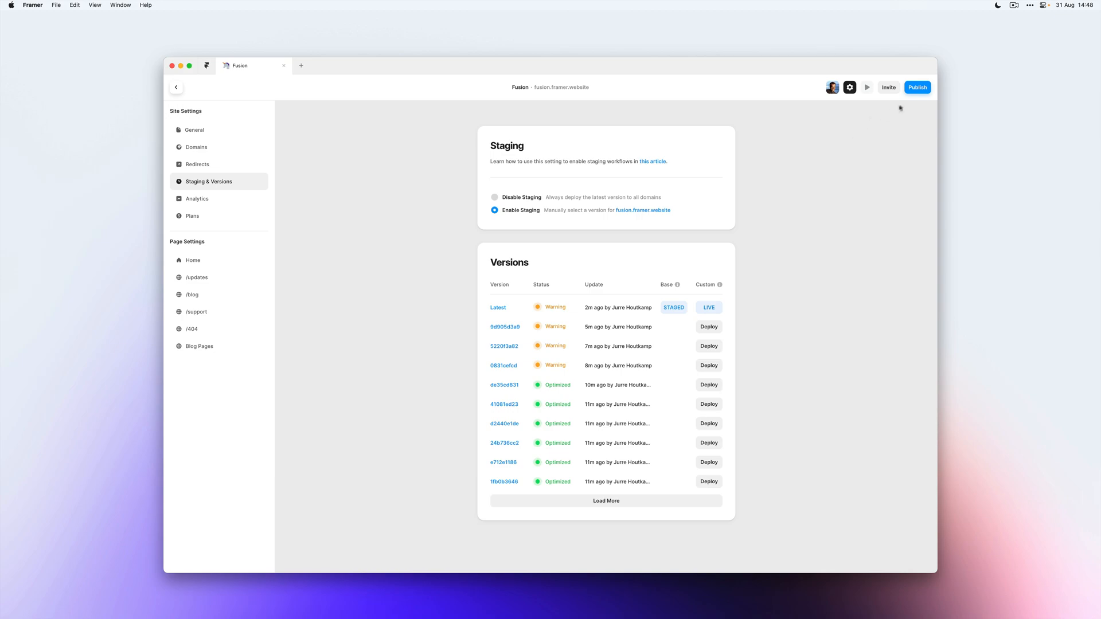
left_click(917, 87)
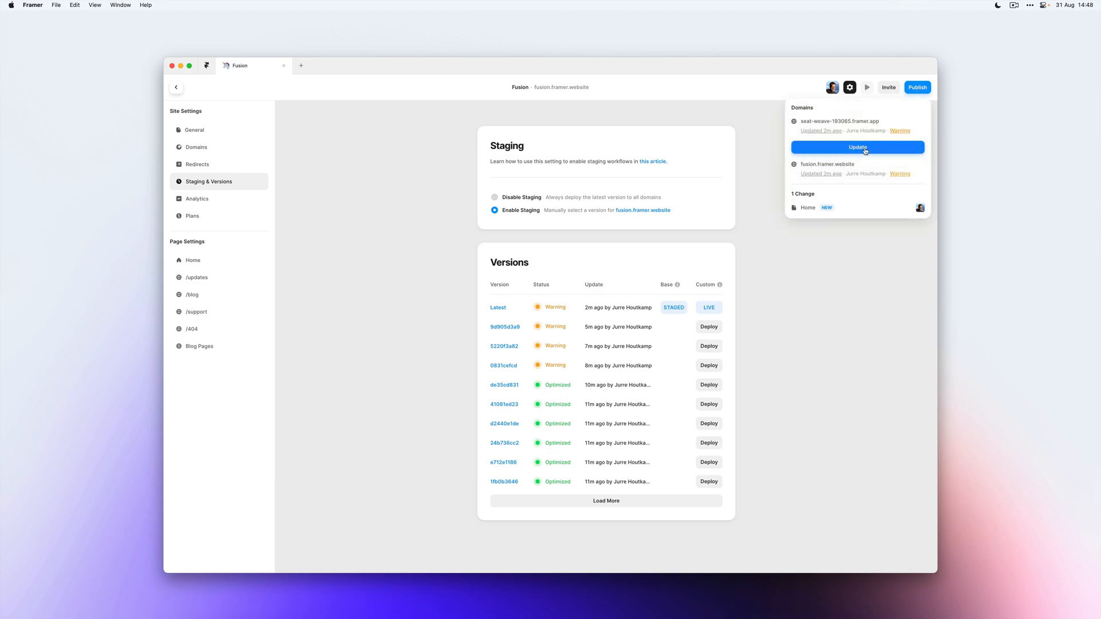
left_click(857, 147)
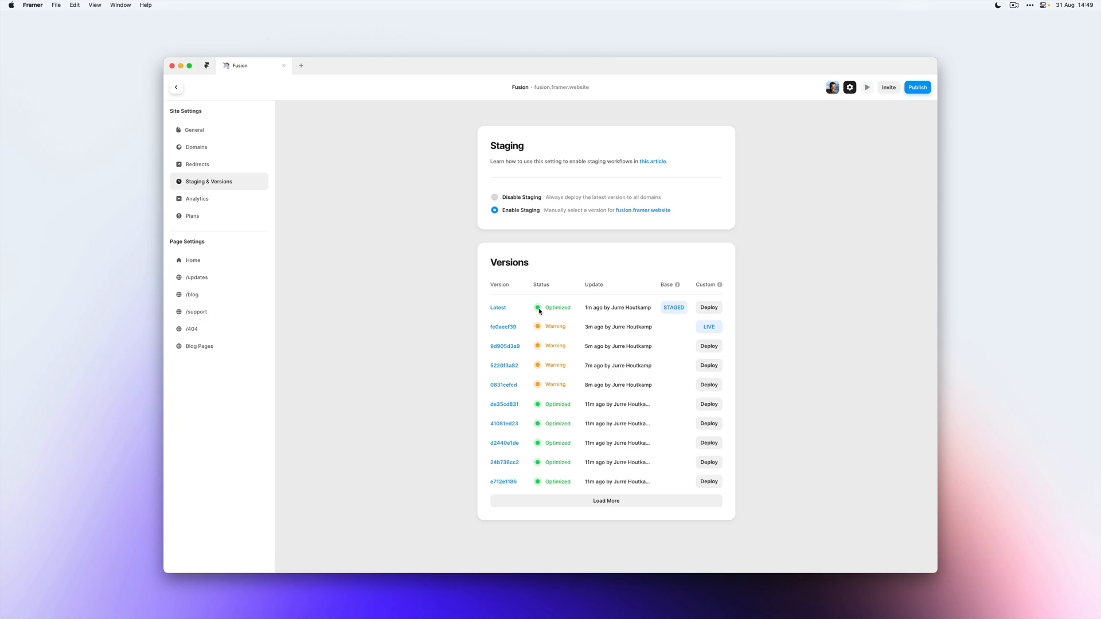
mouse_move(540, 312)
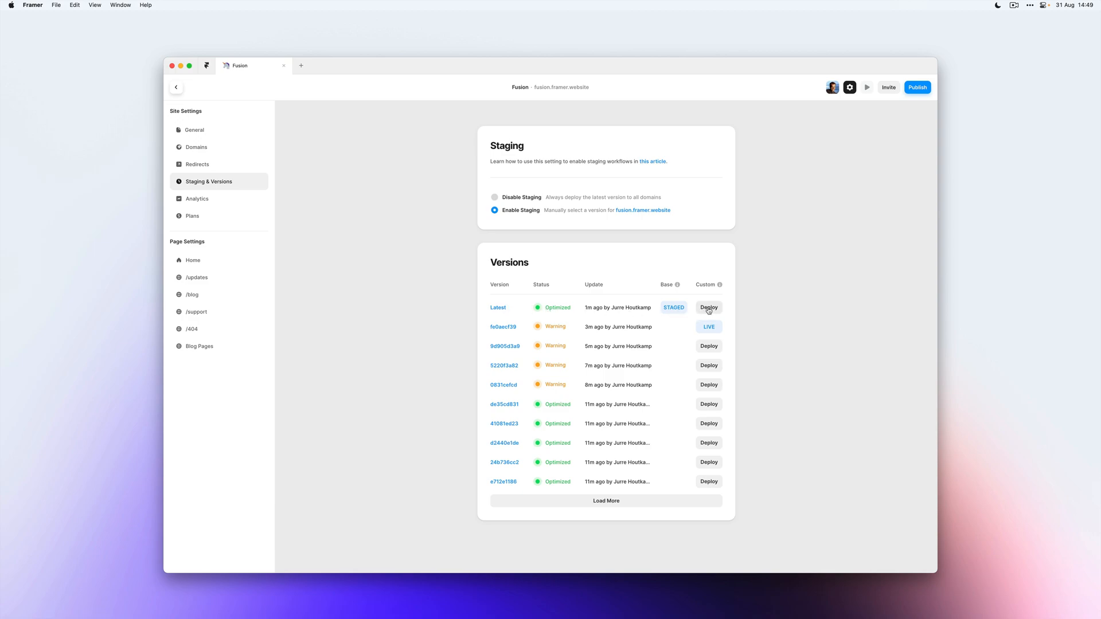
left_click(708, 307)
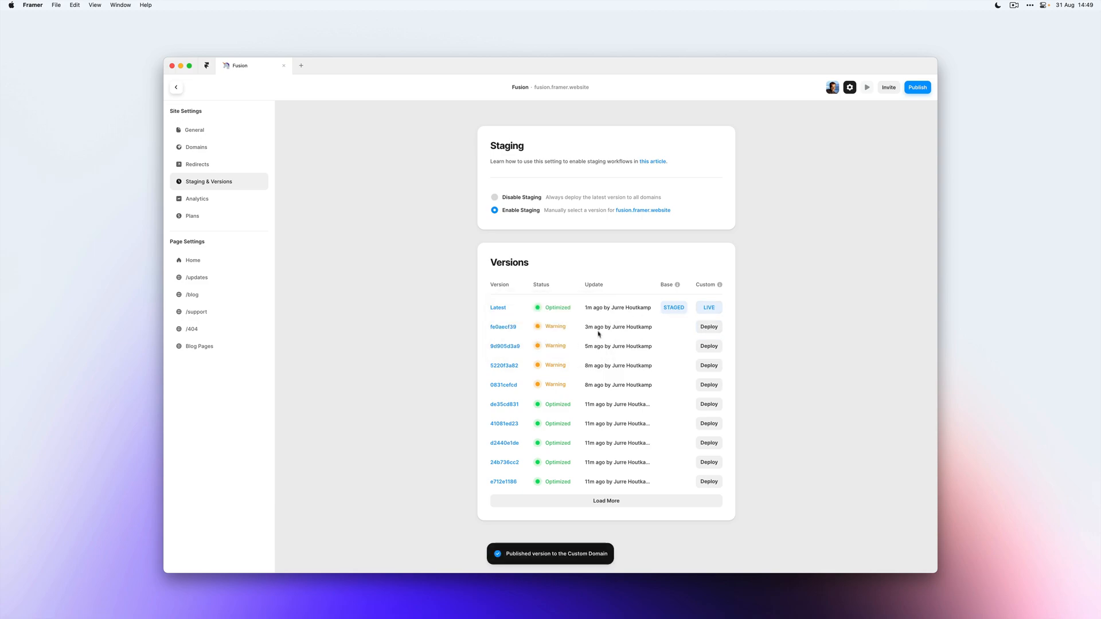
mouse_move(643, 213)
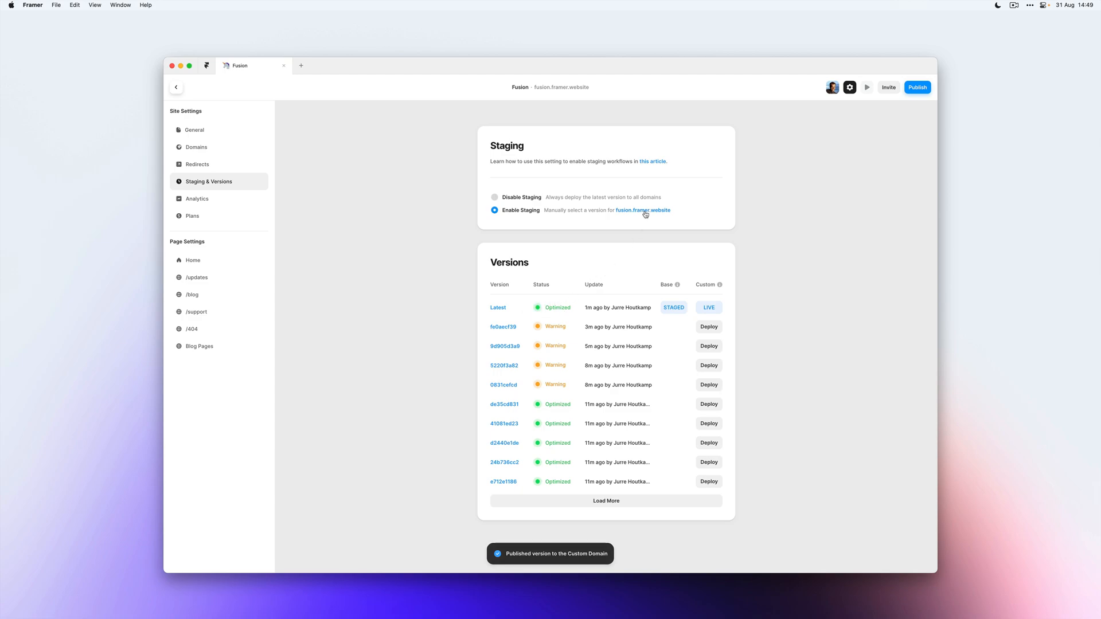